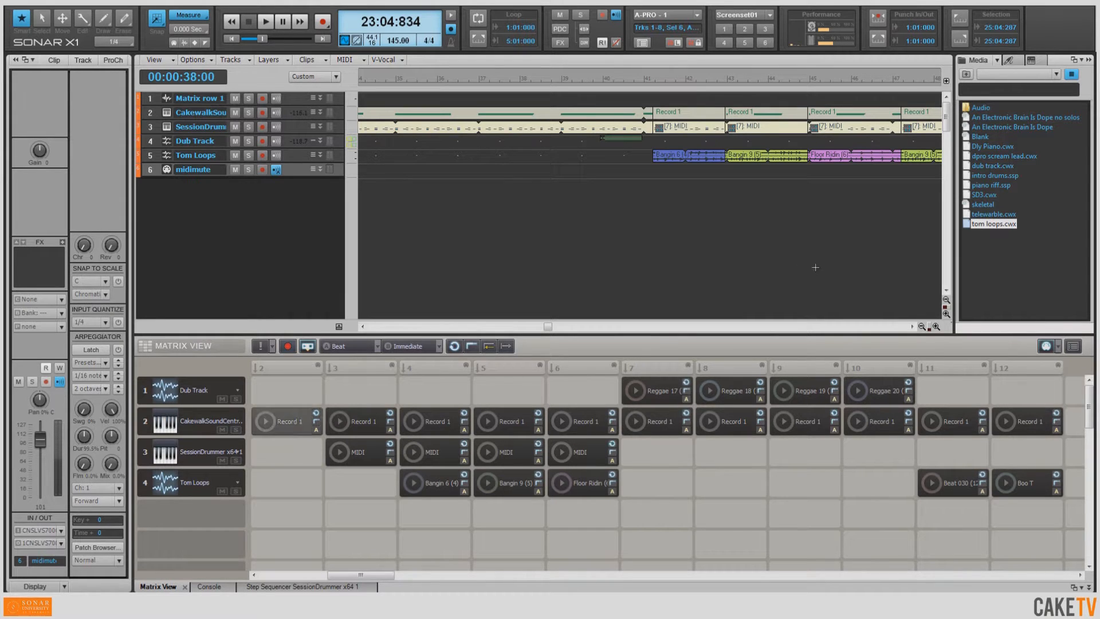
mouse_move(886, 253)
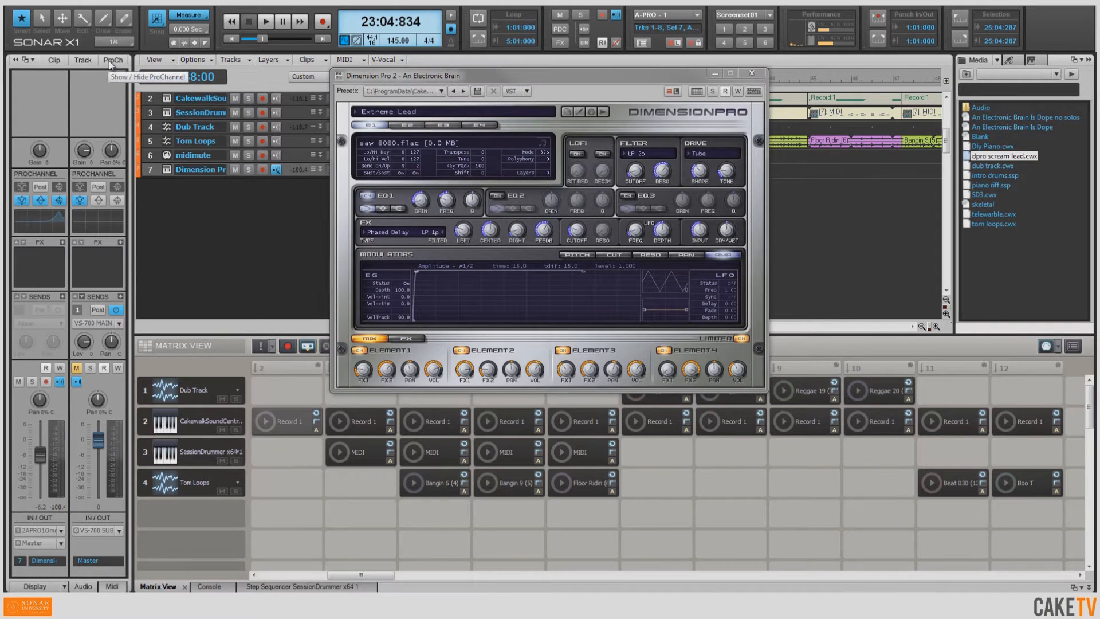
Step: Show the Dimension Pro track's ProChannel with its compressor, EQ and tube saturation modules
left_click(111, 59)
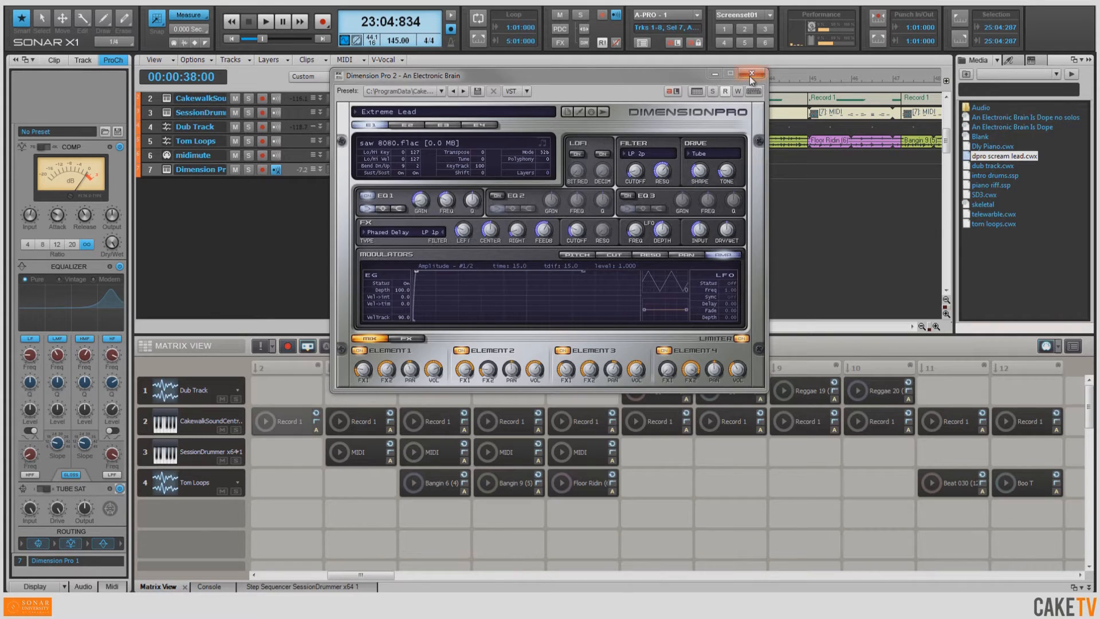
Step: Close the Dimension Pro synth window, leaving the ProChannel and Matrix View visible
left_click(751, 73)
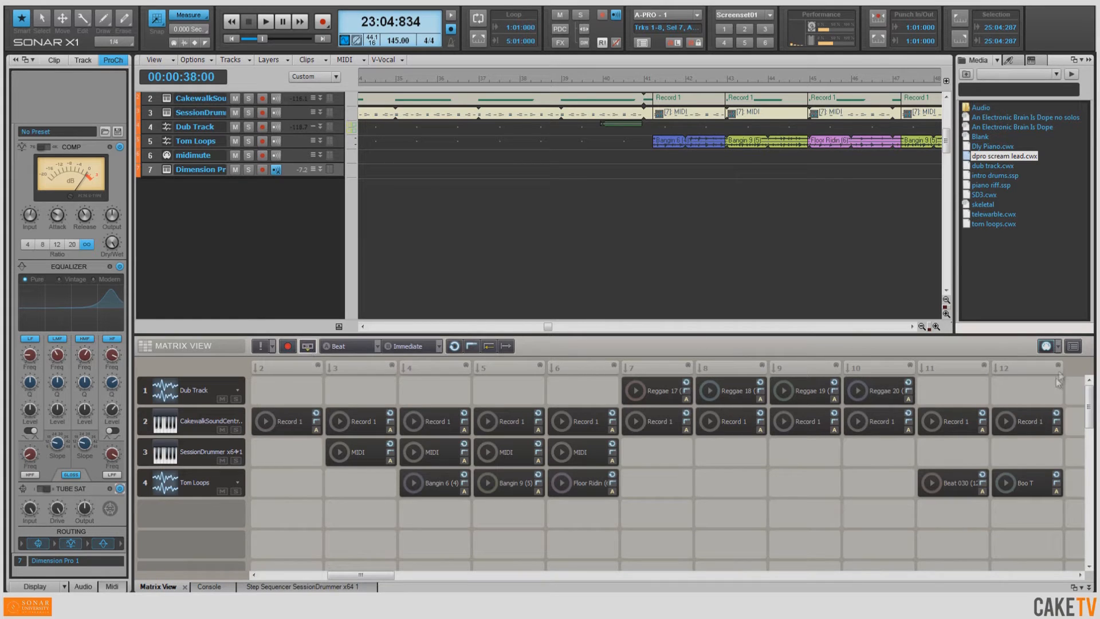
mouse_move(1045, 346)
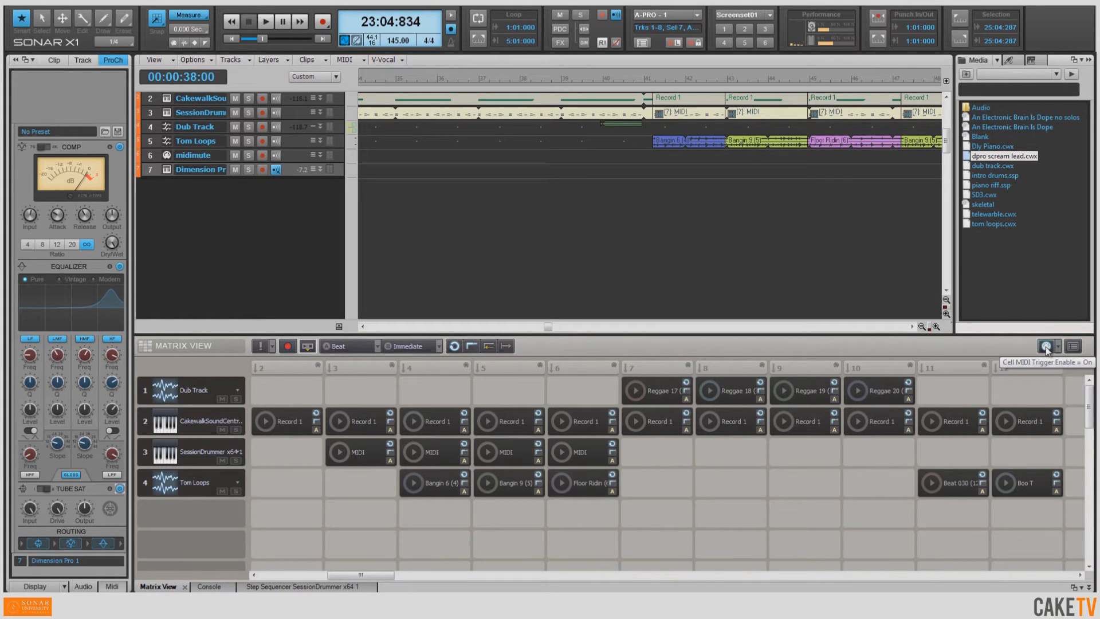
mouse_move(879, 354)
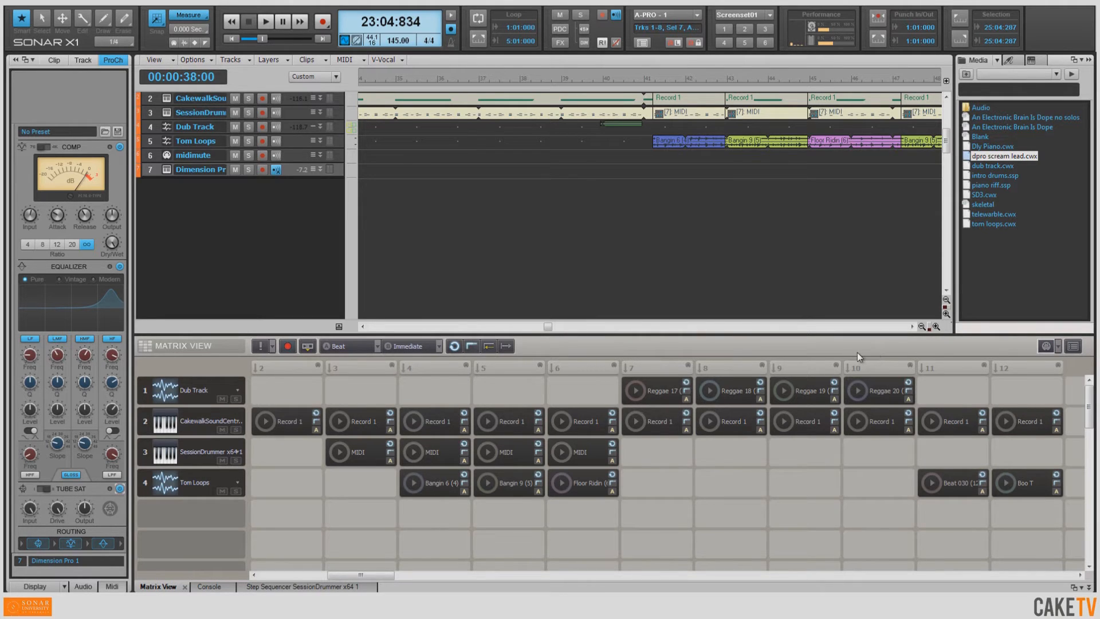
mouse_move(262, 170)
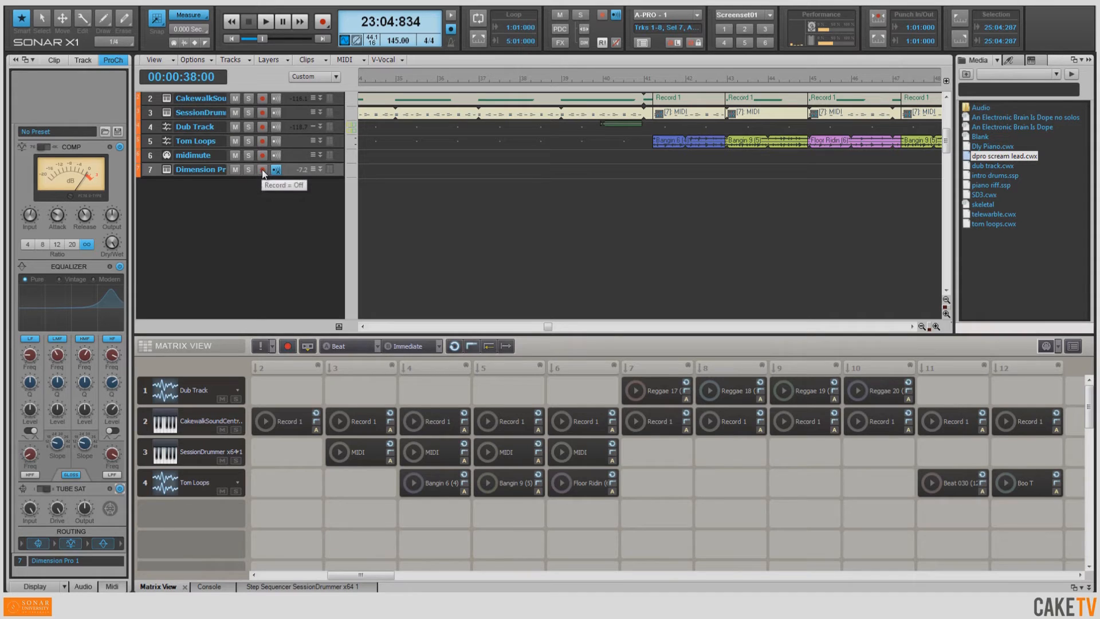
Step: Arm the Dimension Pro track and record a live synth solo onto it
left_click(263, 169)
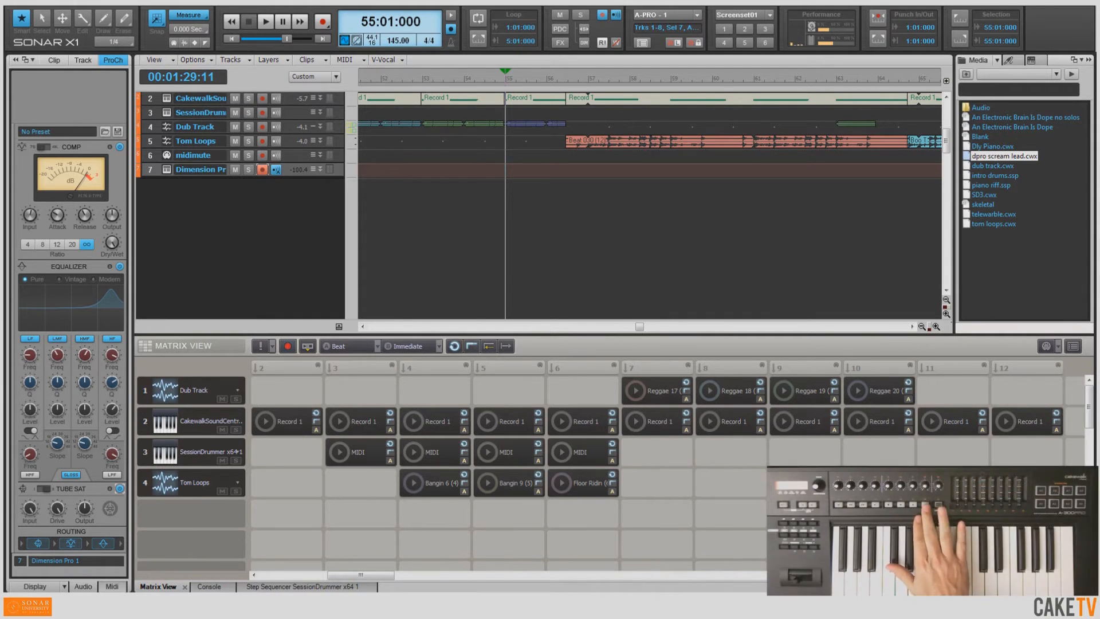
left_click(265, 21)
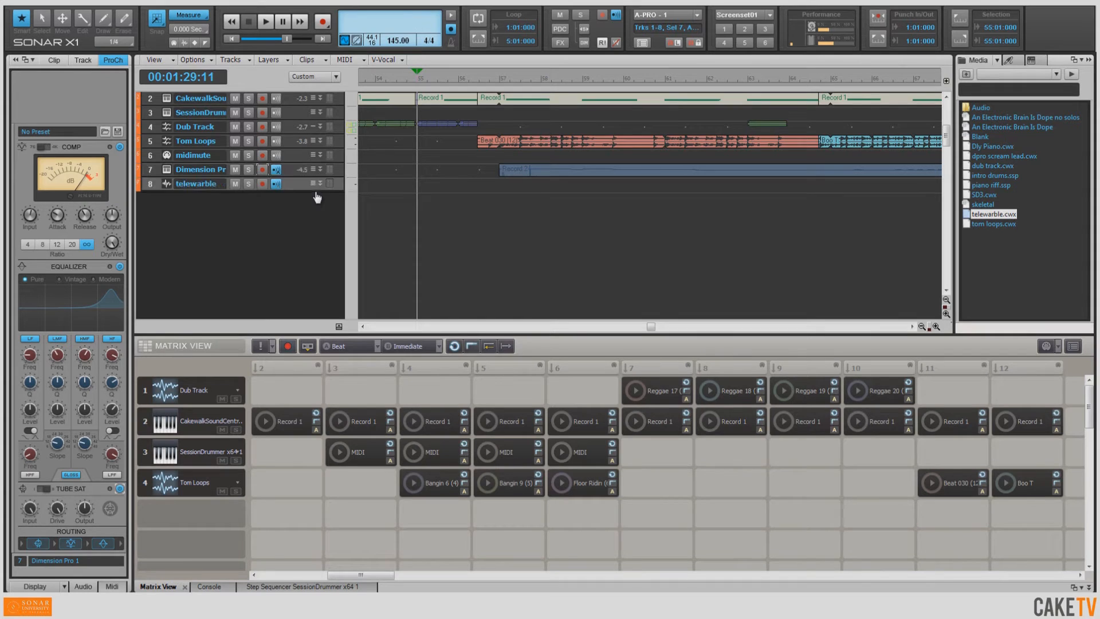
Step: Bring up Guitar Rig 4 on the telewarble track to check its amp, cabinet and chorus setup
left_click(112, 59)
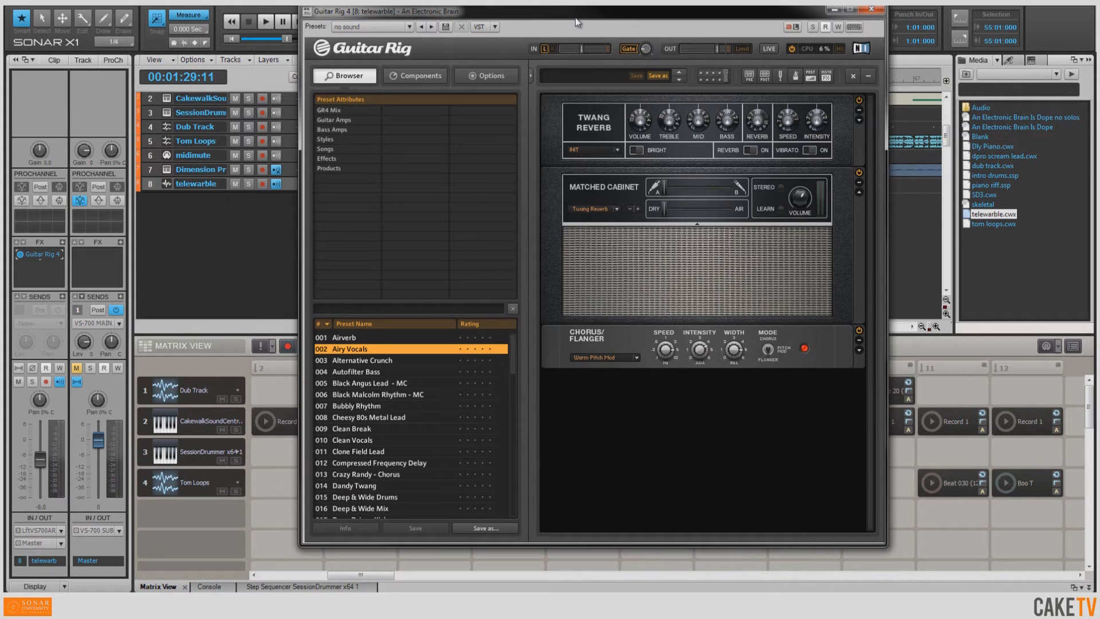
mouse_move(557, 134)
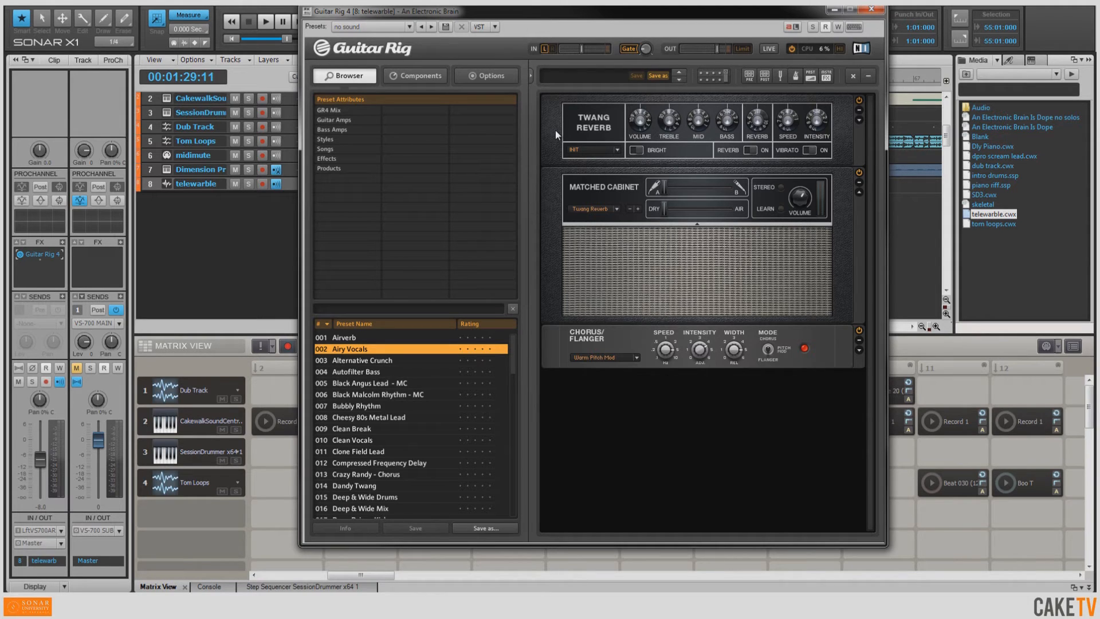
mouse_move(558, 356)
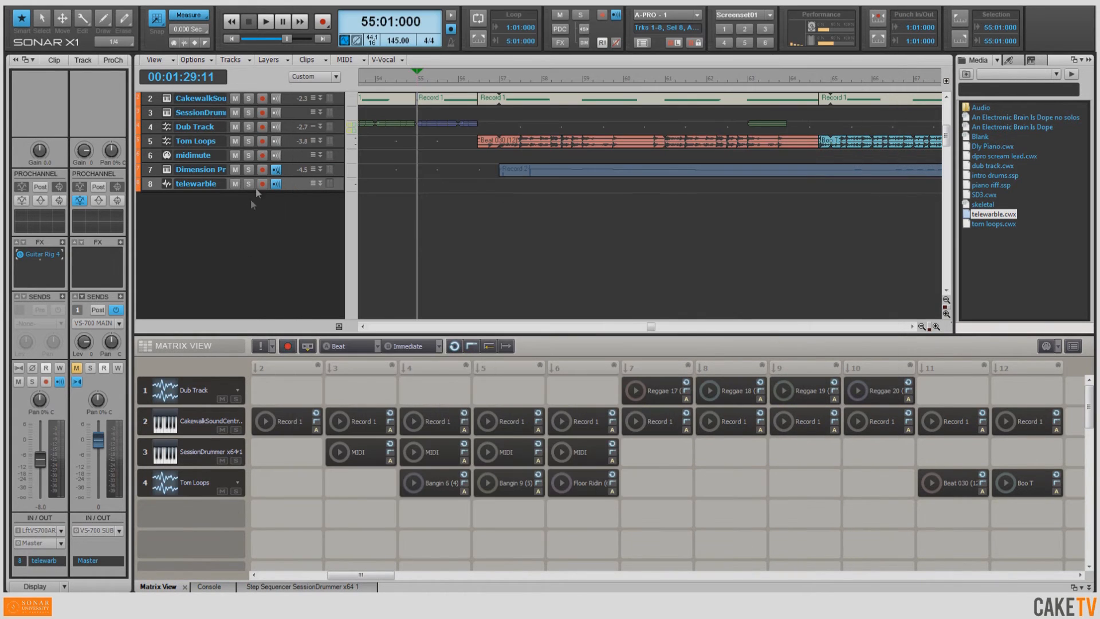
left_click(263, 183)
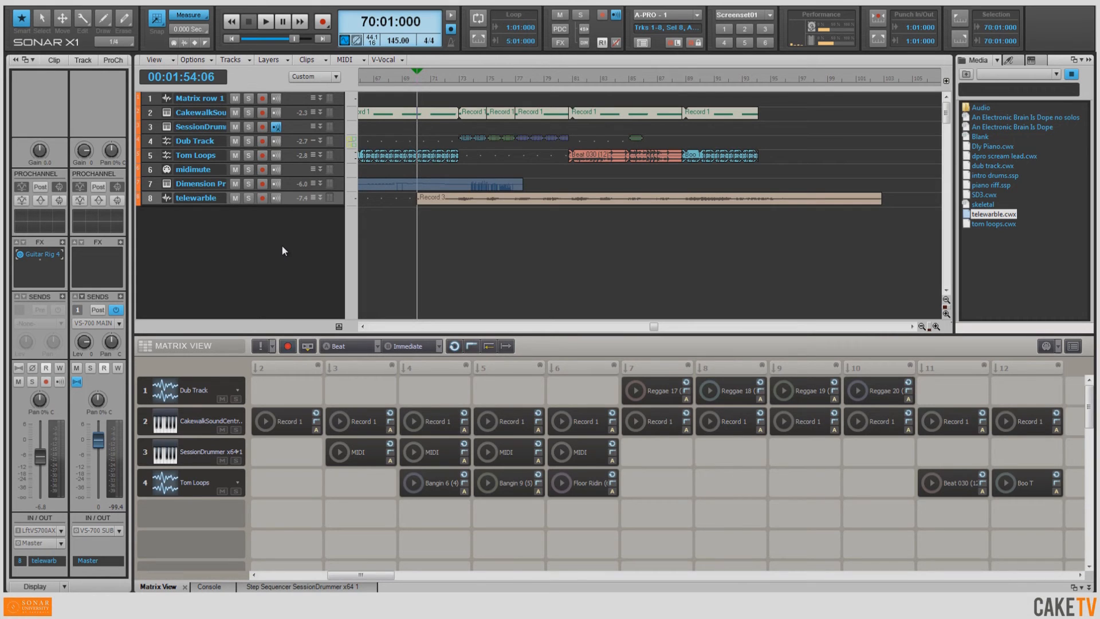
mouse_move(276, 242)
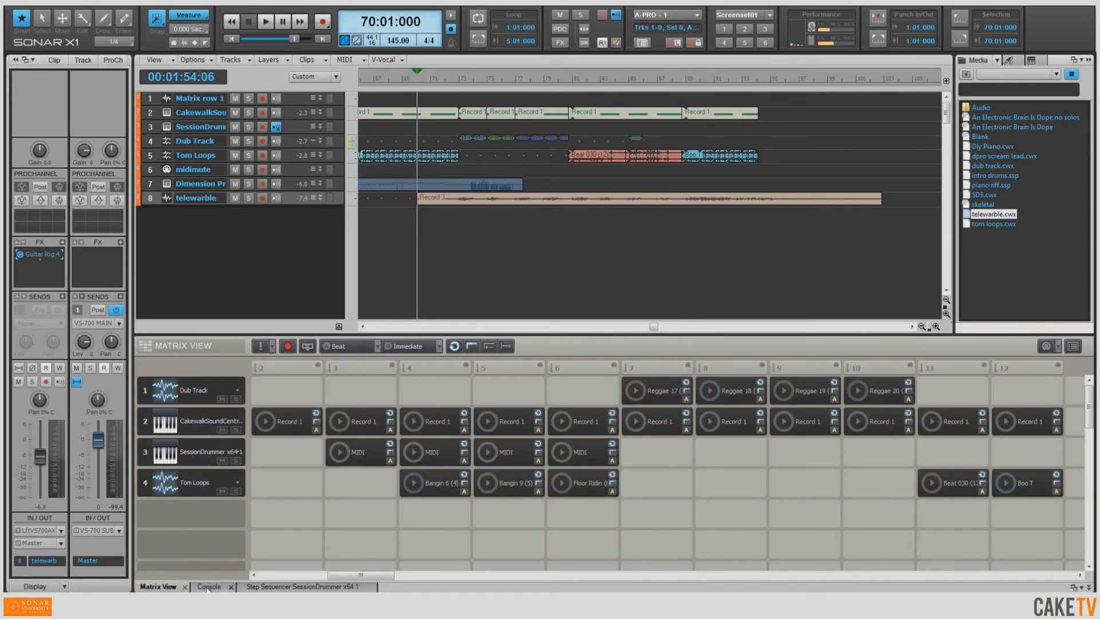
Step: Switch to the mixing console to reach the Master bus ProChannel presets
left_click(208, 585)
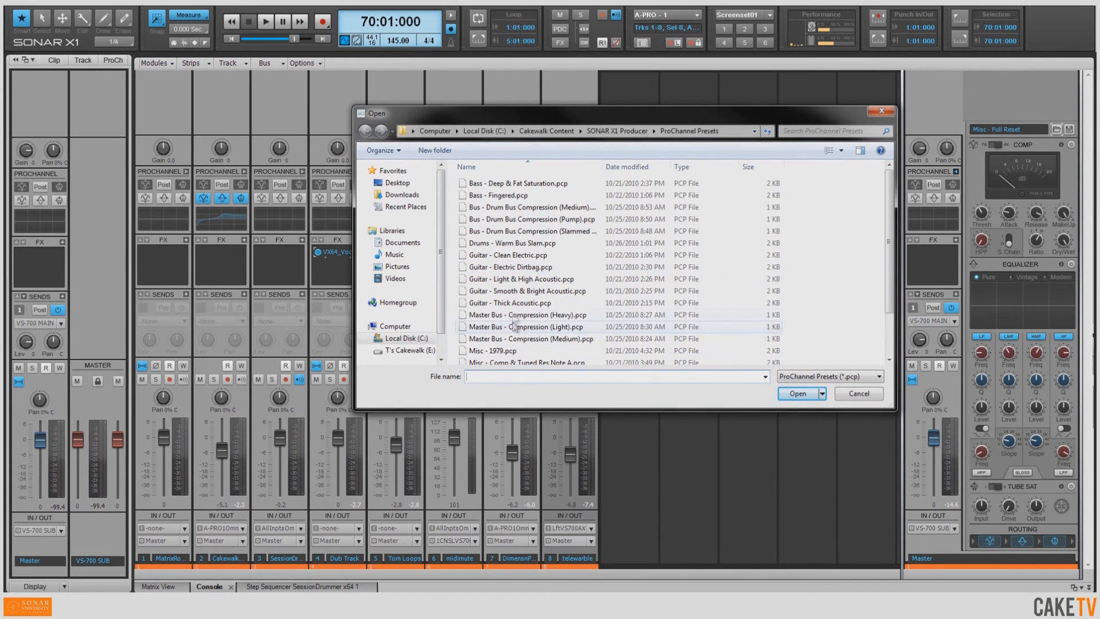
Step: Load the Master Bus - Compression (Light) preset on the master ProChannel and play the mix
left_click(526, 314)
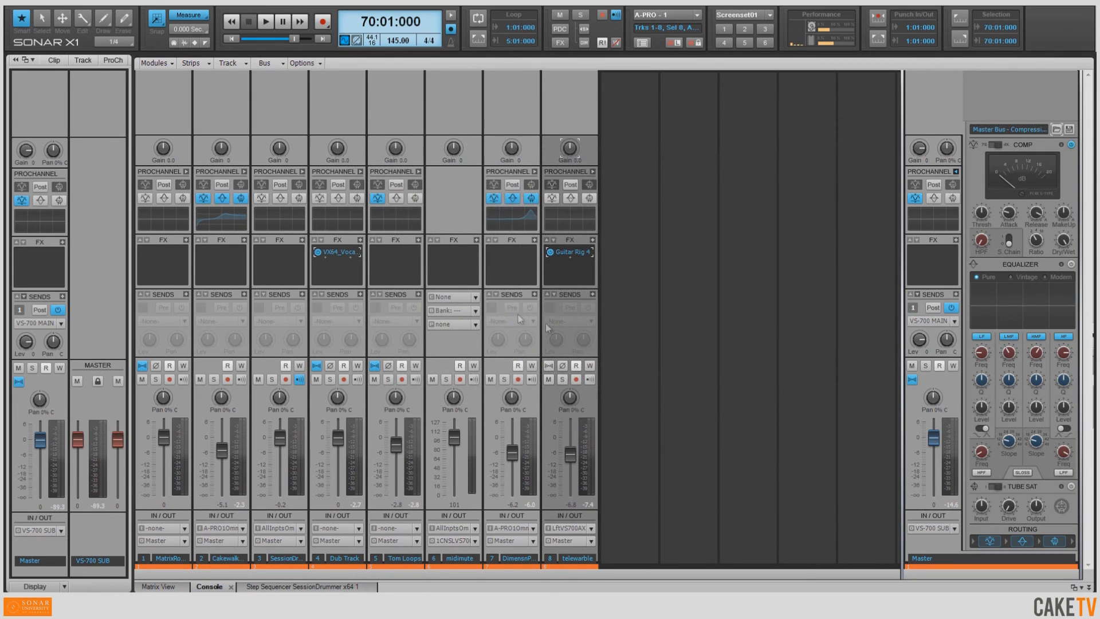
mouse_move(825, 307)
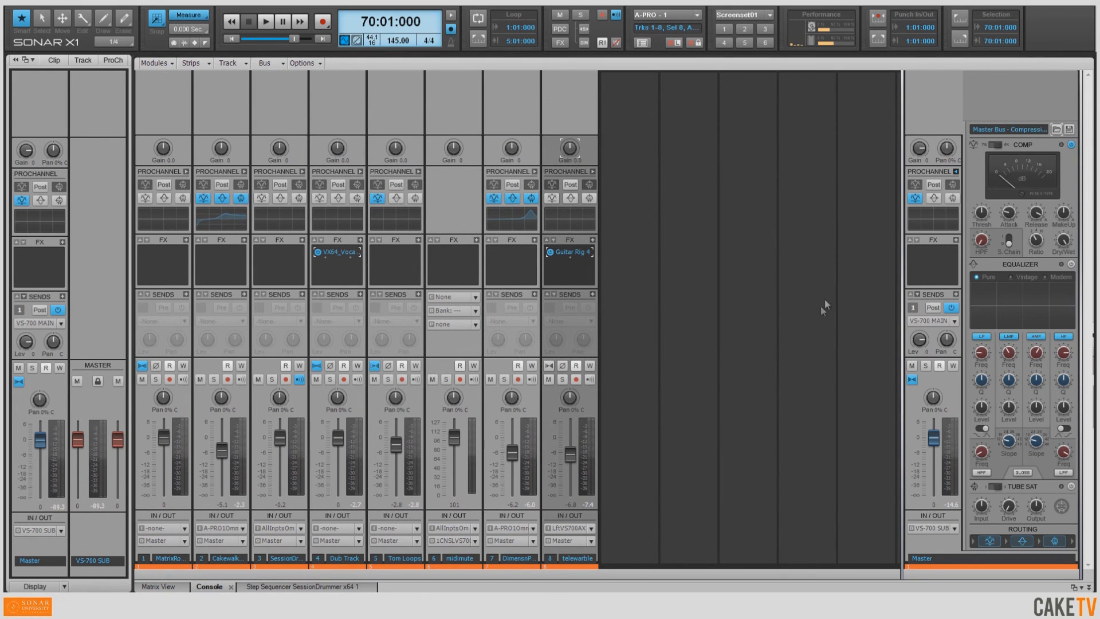
mouse_move(980, 213)
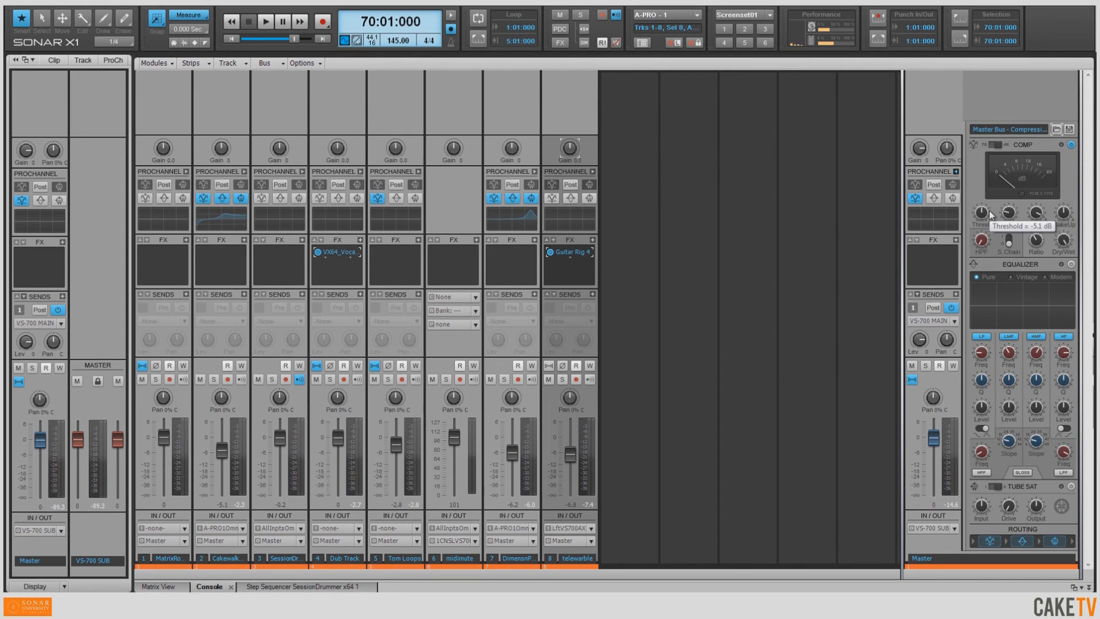
left_click(265, 21)
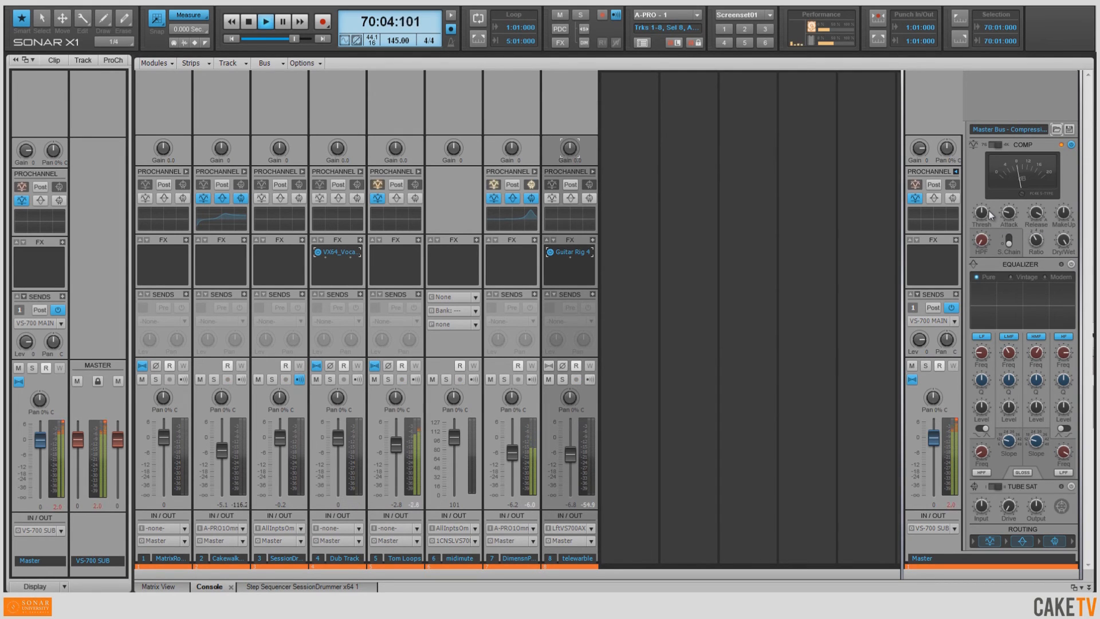